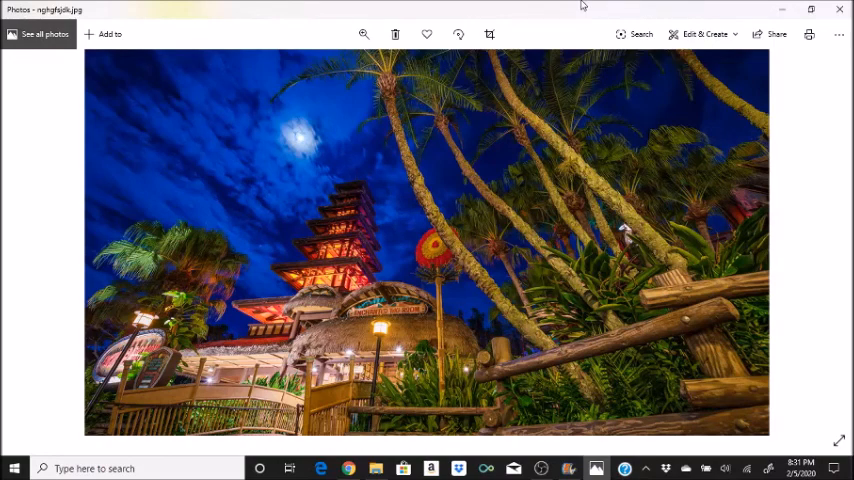
mouse_move(544, 406)
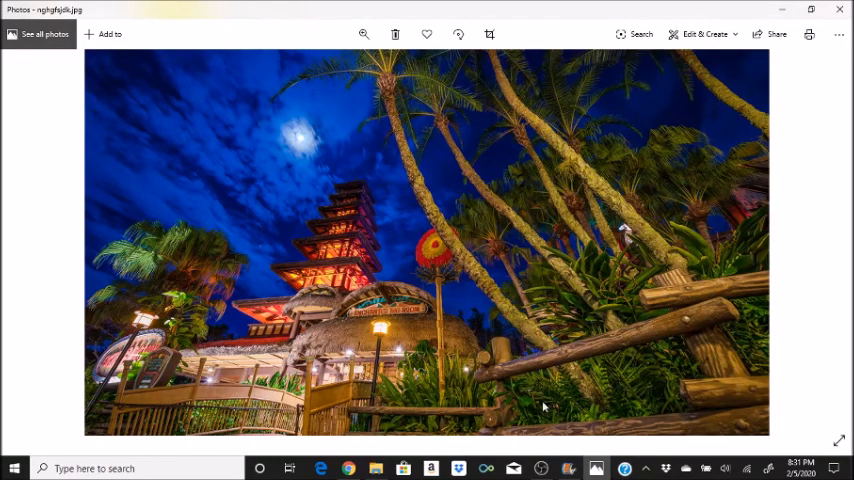